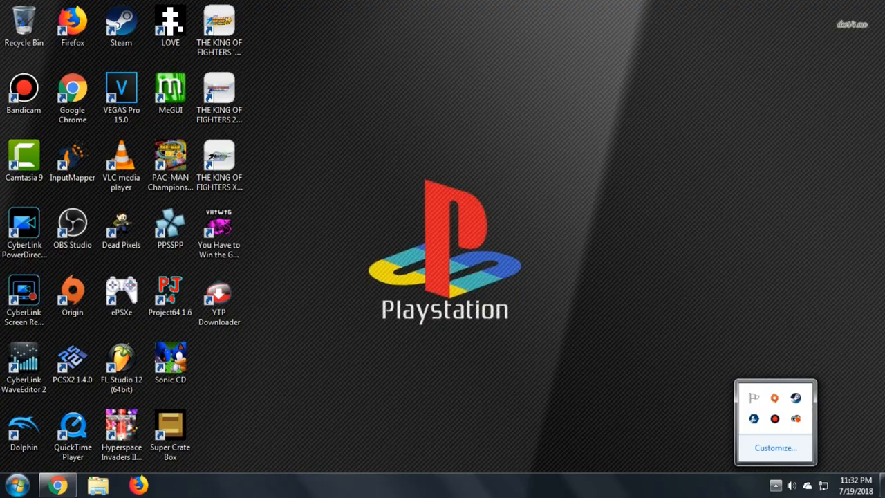
Launch ePSXe from its desktop shortcut.
click(776, 484)
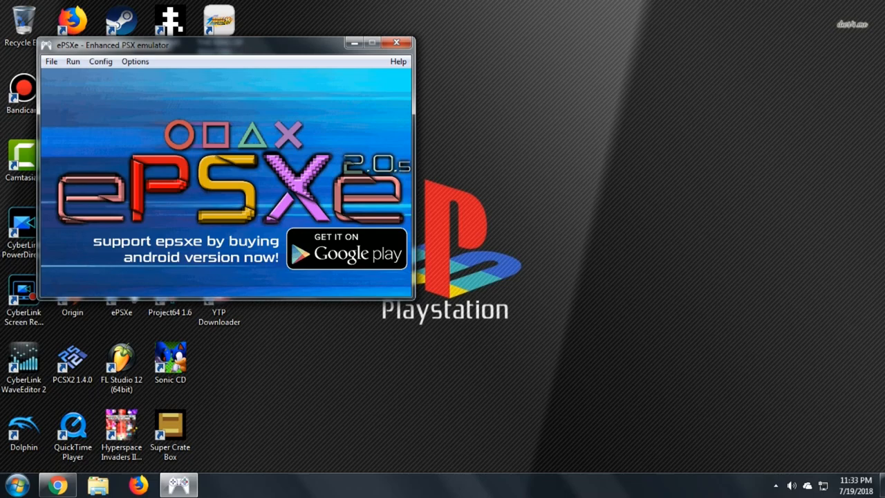
Minimize ePSXe and bring up the ePSXe205 install folder in Explorer.
click(101, 60)
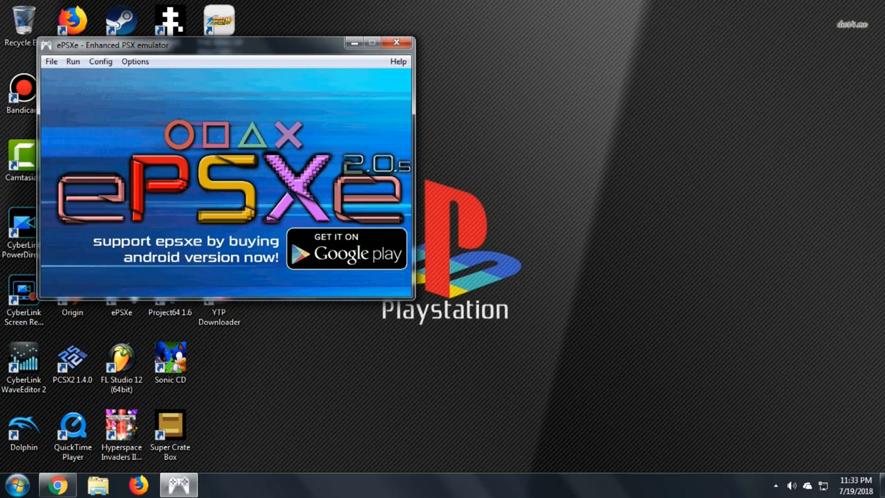
click(97, 484)
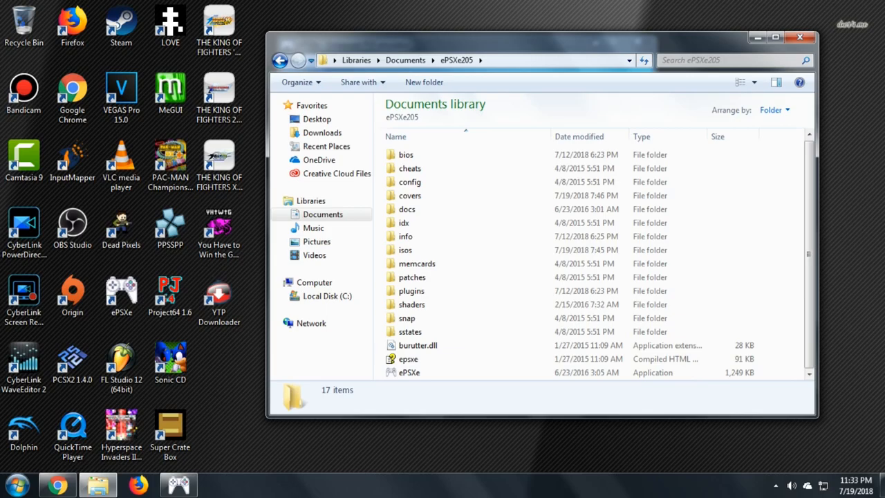
Switch to Chrome showing the LoveROMs PlayStation US-region ROM listing.
right_click(409, 371)
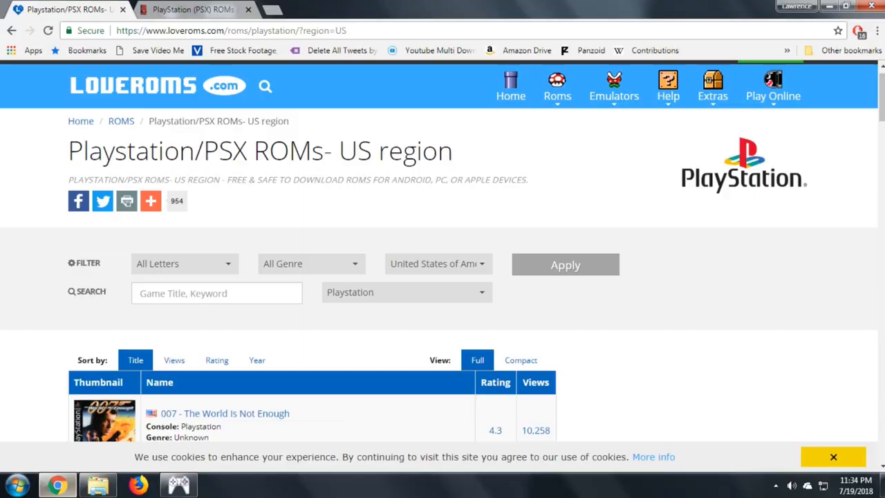
Browse emuparadise.me's BIOS files to the PSX entries, then type 'epssxe pl' in a new tab.
text(emuparadise.me/biosfiles/)
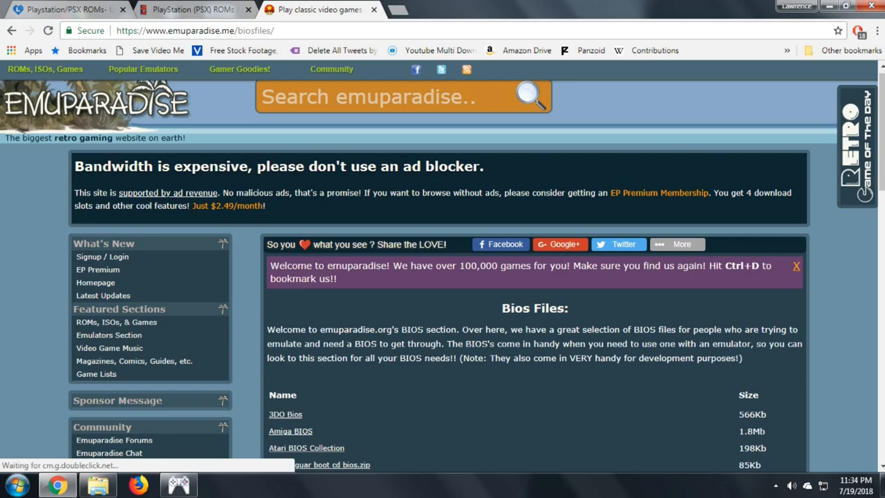
scroll(down, 3)
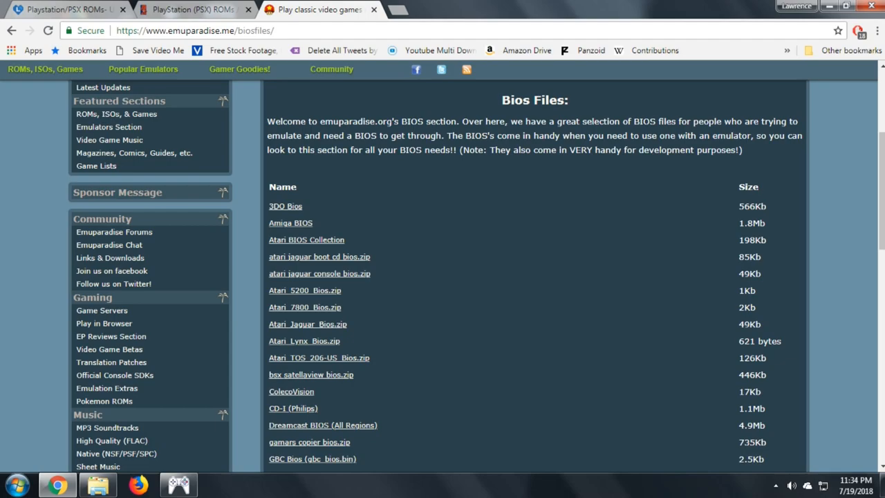
scroll(down, 3)
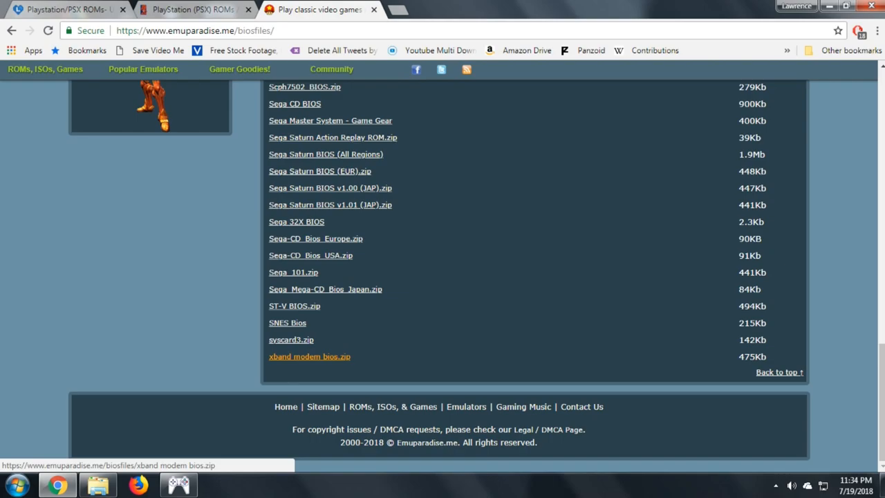
scroll(up, 3)
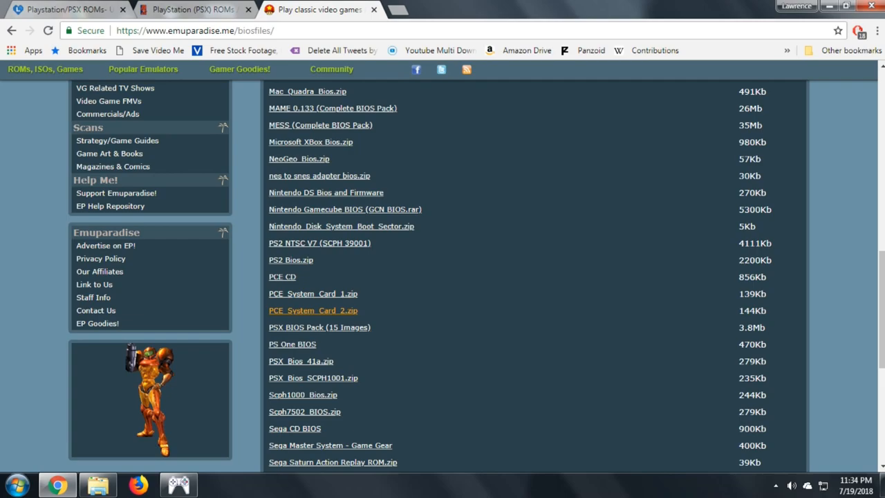
mouse_move(319, 327)
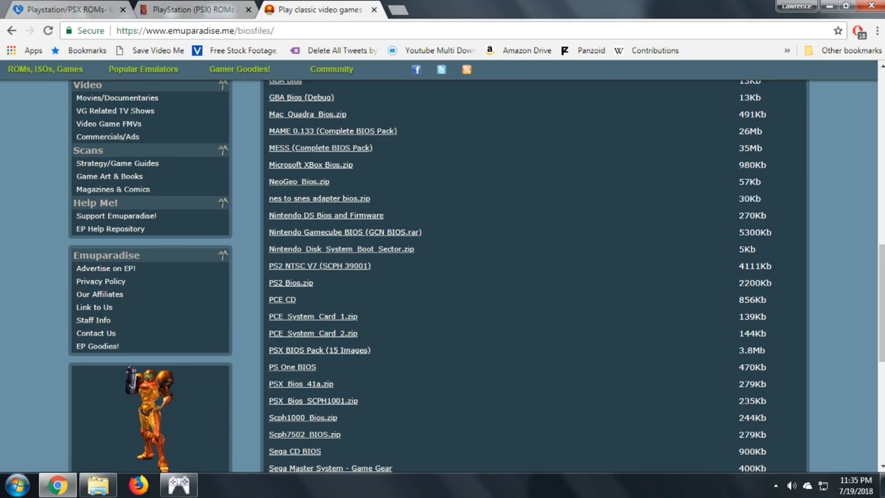
text(epssxe pl)
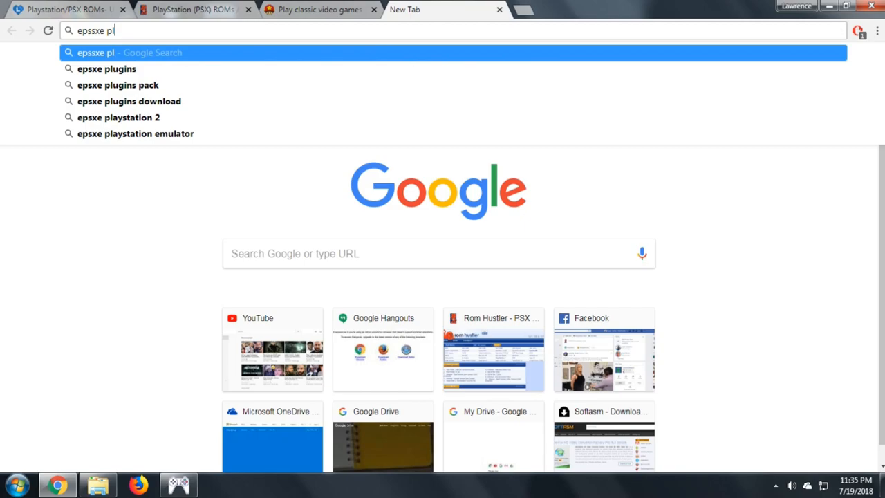
Search Google for 'epssxe plugins' and open Pete's PSX GPU Plugins result.
click(106, 69)
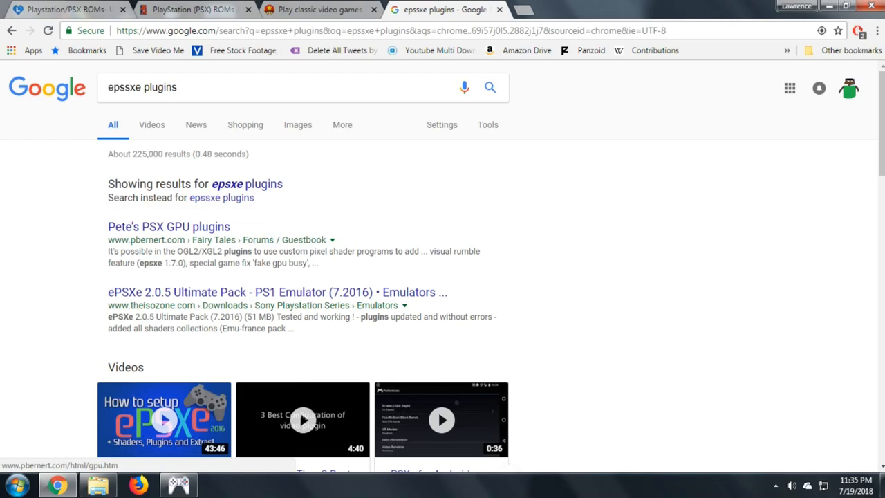
click(278, 292)
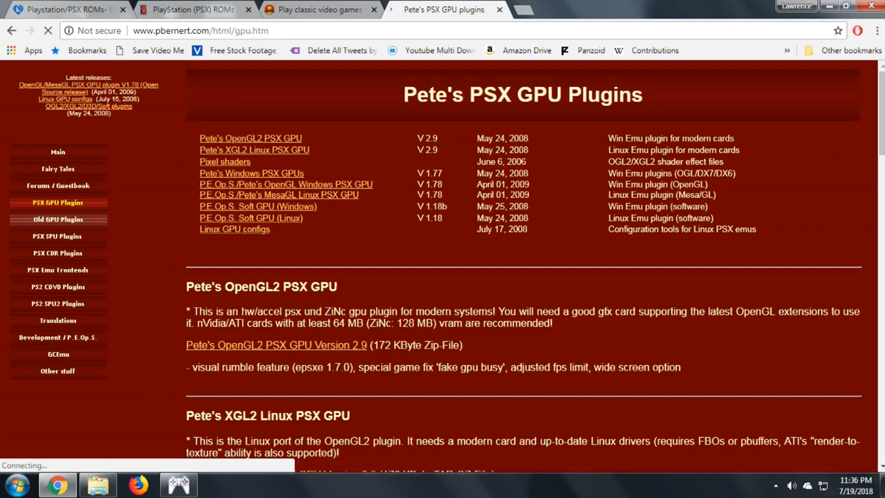
Scroll Pete's GPU plugin downloads, then minimize Chrome to reveal ePSXe and the plugins folder.
scroll(down, 3)
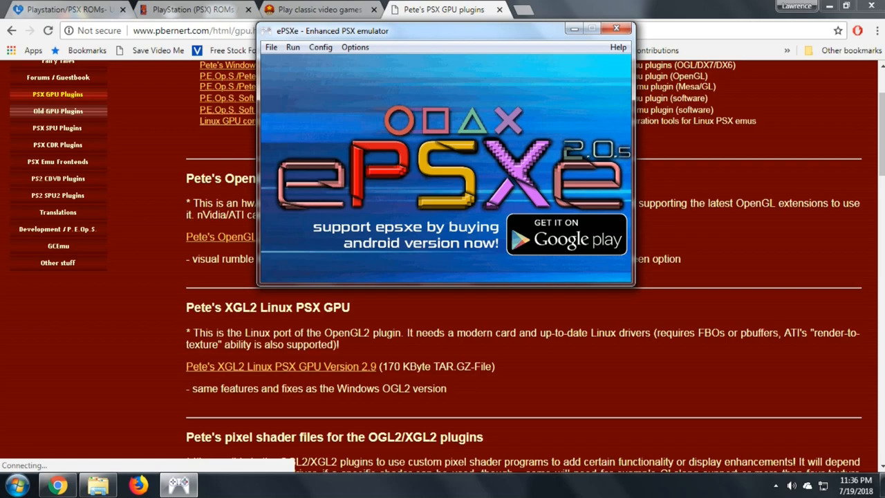
click(615, 29)
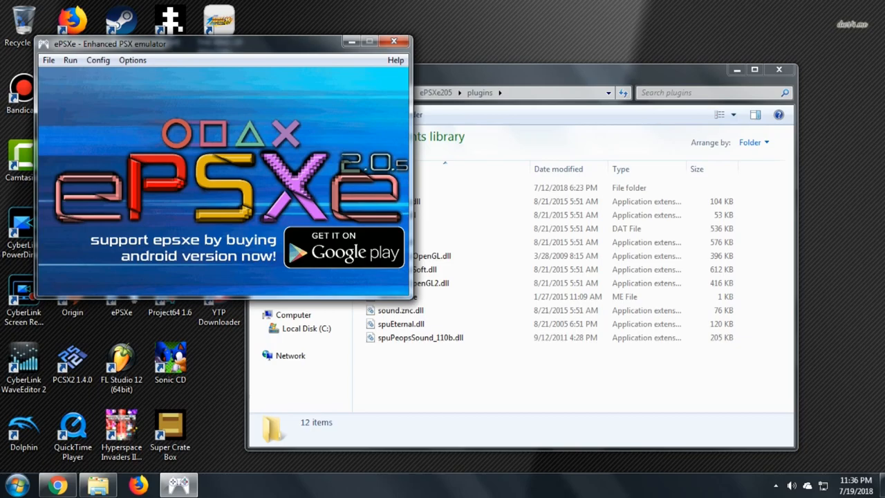
Navigate Explorer back up to the ePSXe205 top-level folder.
click(98, 59)
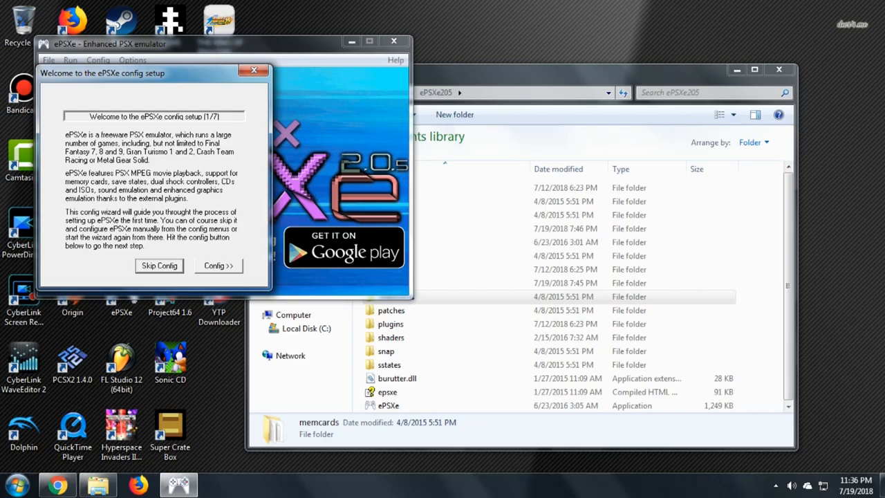
Advance the wizard to BIOS, select 'scph1001 - US (Recommended)', and continue.
click(219, 265)
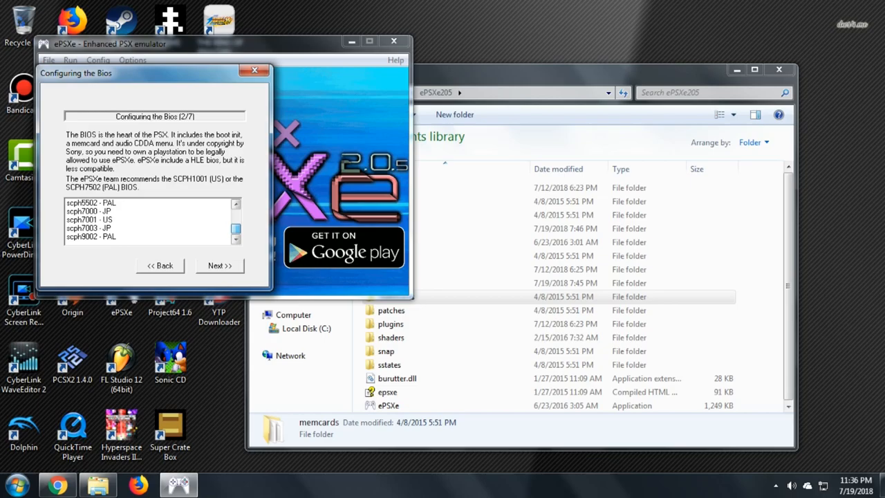
click(90, 219)
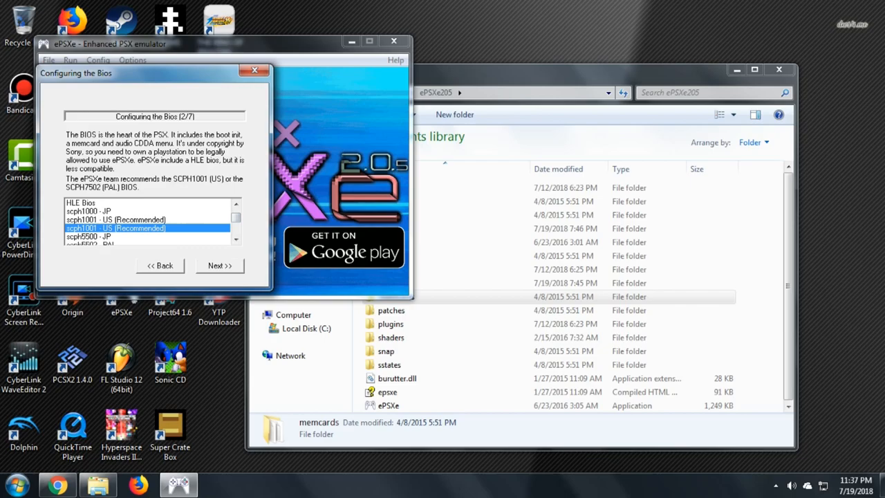
click(220, 266)
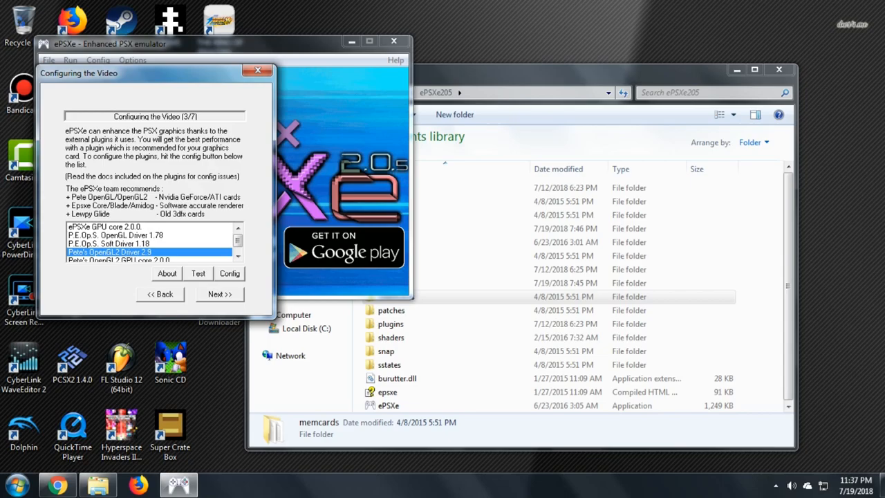
Select Pete's OpenGL2 Driver 2.9 and open its renderer configuration.
click(15, 483)
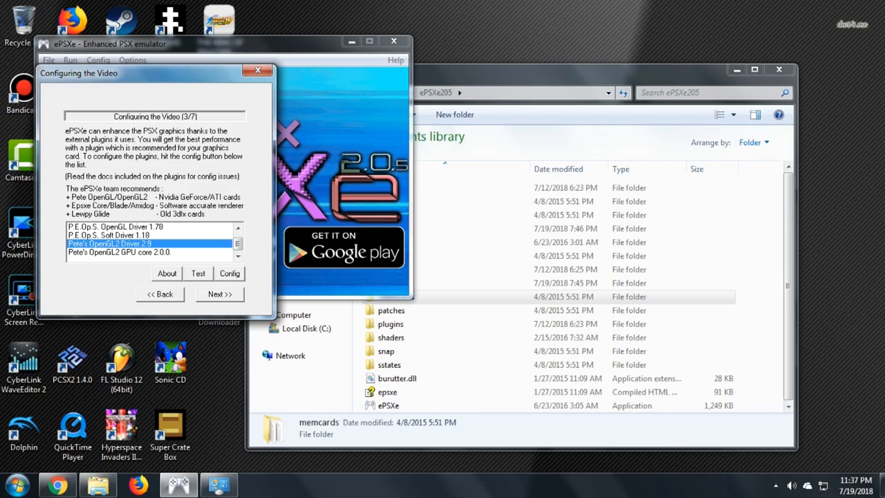
click(15, 484)
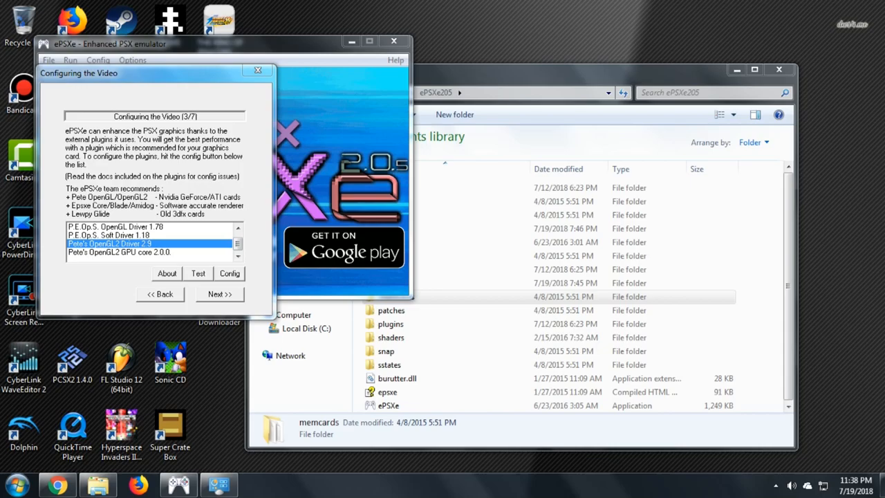
click(229, 273)
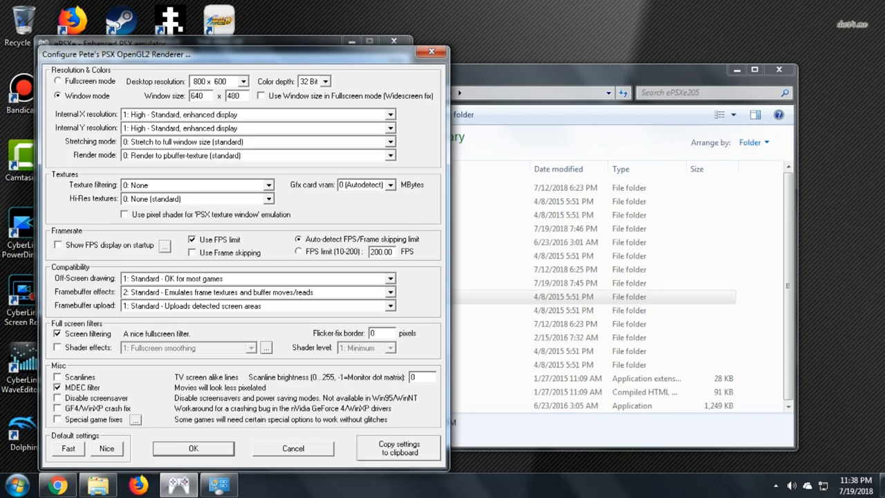
Set Off-Screen drawing 2, Framebuffer effects 3 and an 800x600 window, and accept.
click(390, 128)
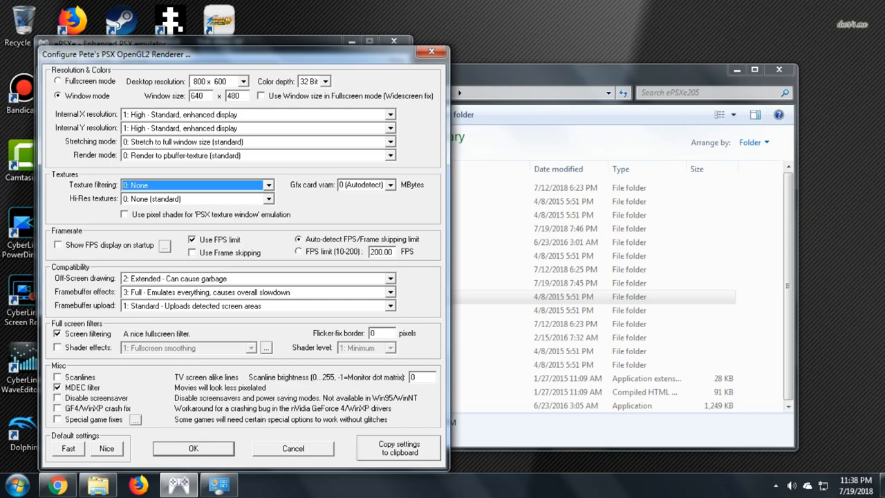
click(197, 198)
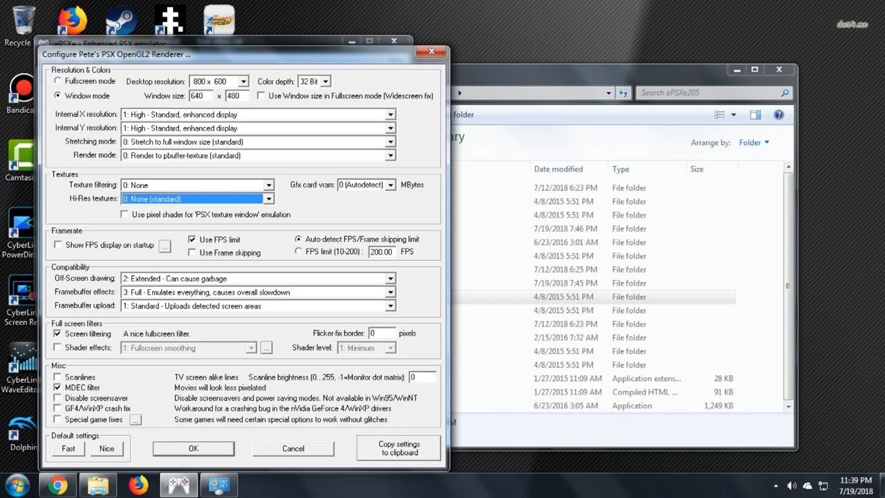
click(201, 95)
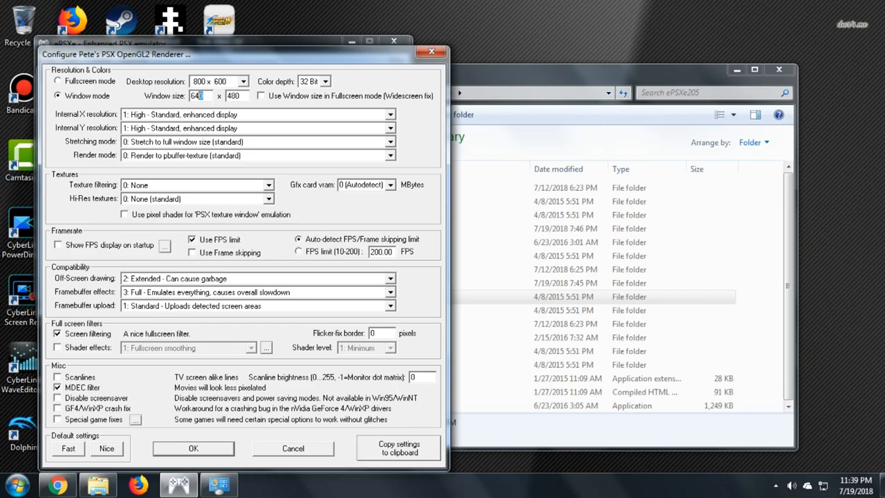
text(800)
click(237, 95)
text(600)
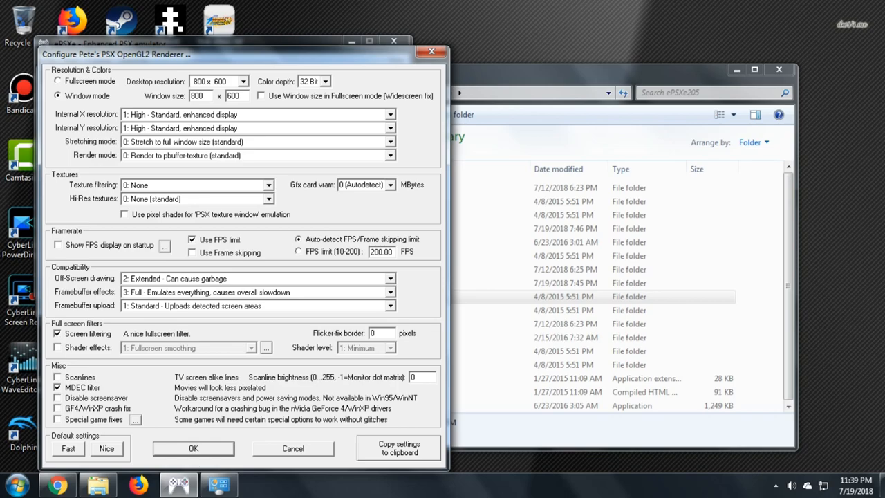
click(215, 81)
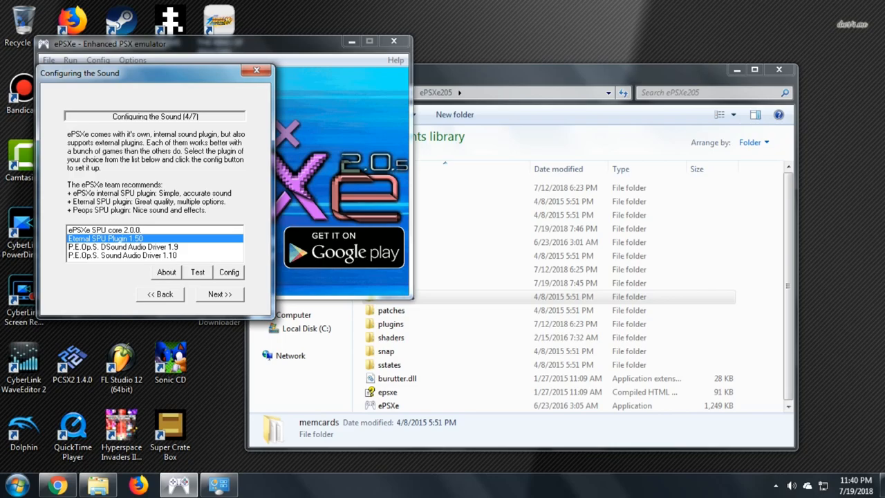
Set Eternal SPU Plugin 1.50 to DirectSound output and continue to CD-ROM setup.
click(229, 272)
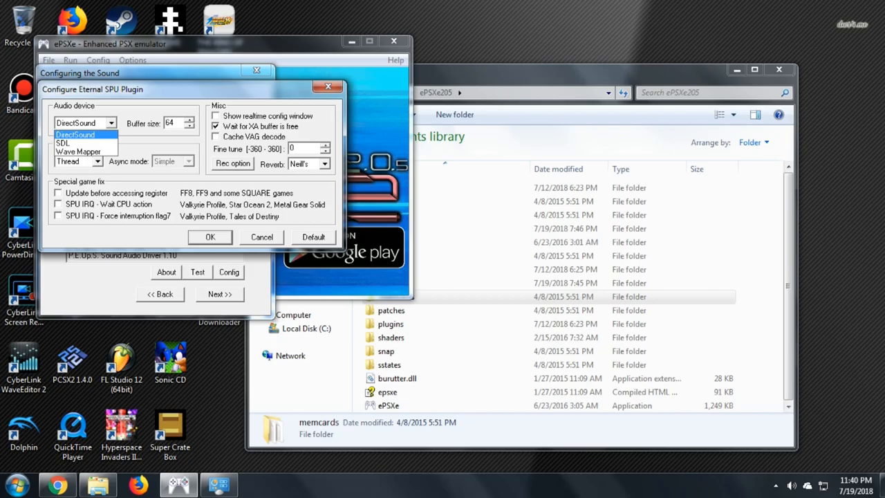
click(83, 135)
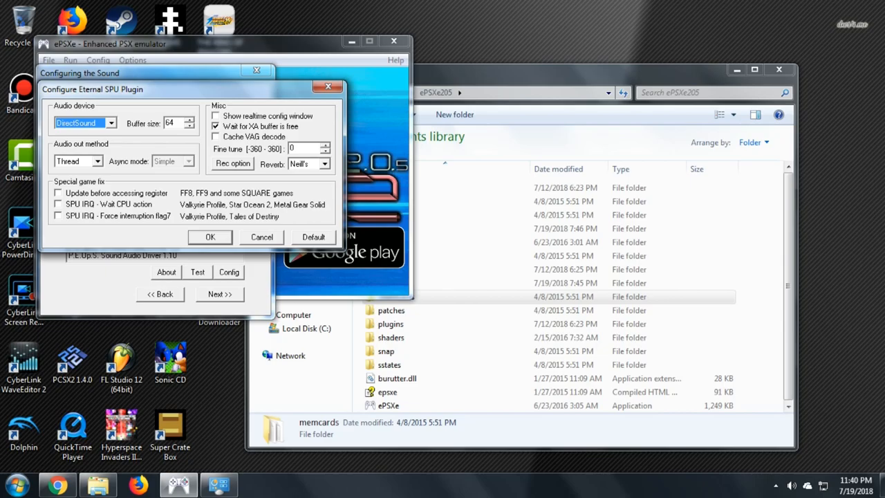
click(210, 237)
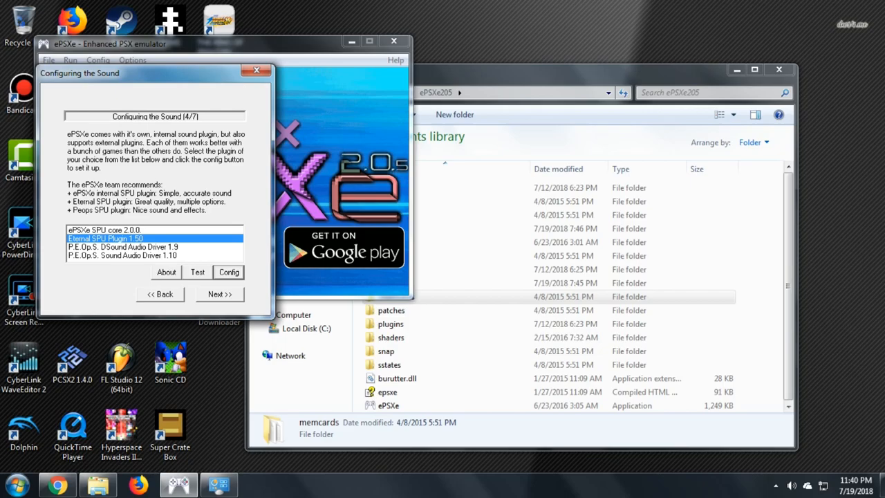
click(219, 294)
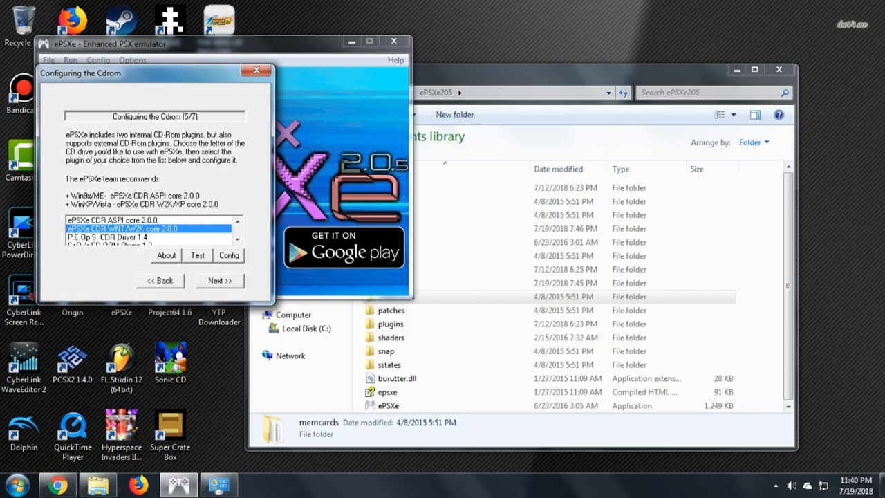
Keep the default CD-ROM plugin and open Controller 1's button mapping.
click(219, 280)
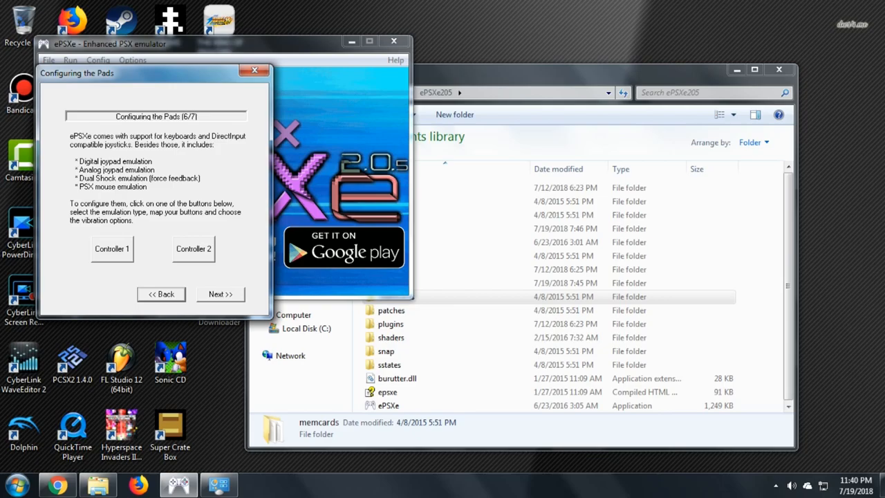
click(112, 248)
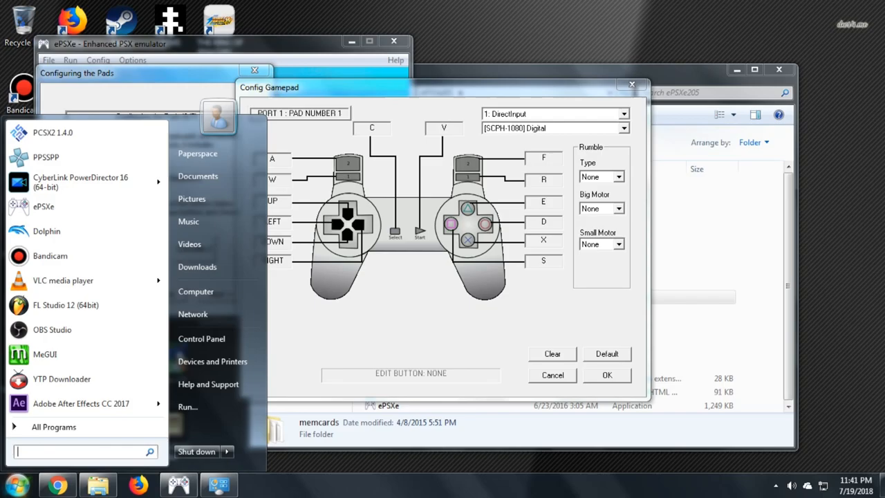
Search for 'ds4windows' and open the DS4Windows by Jays2Kings result.
text(input)
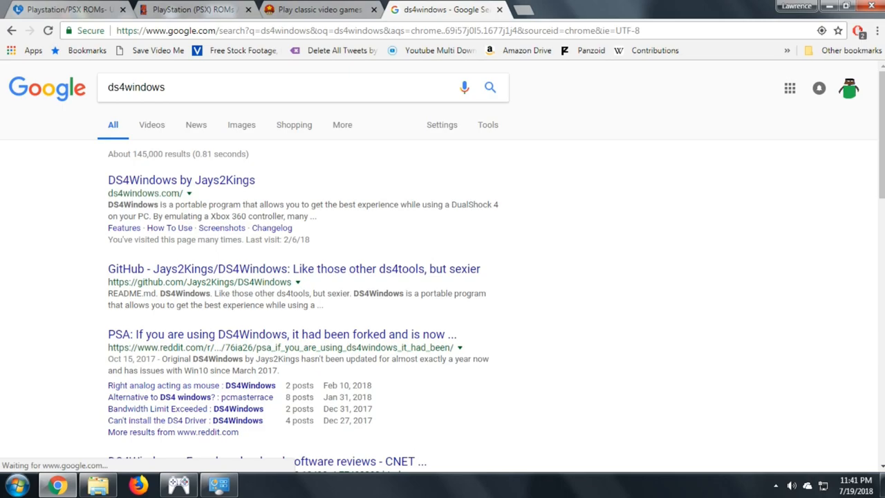
click(181, 179)
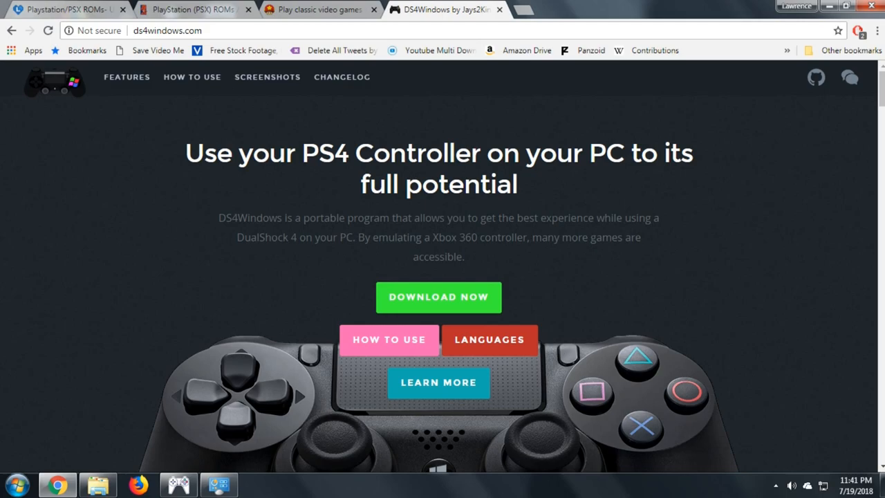
mouse_move(58, 484)
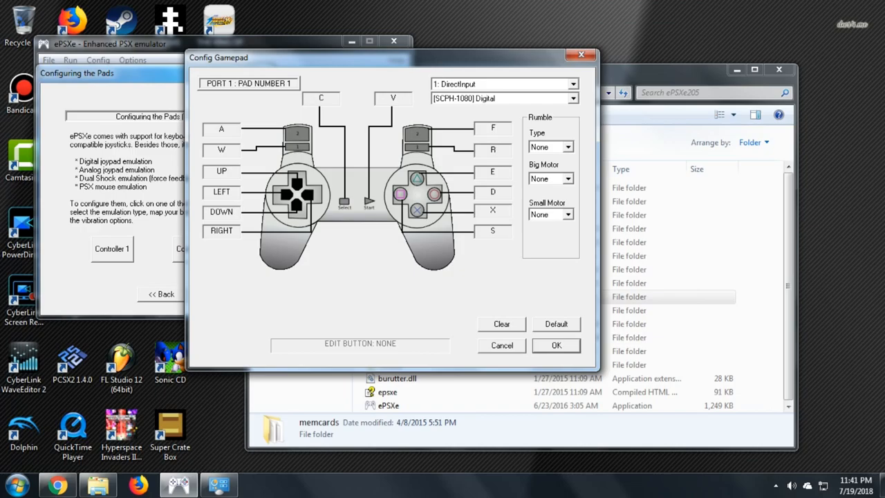
Switch back to the ePSXe Config Gamepad window from the taskbar.
click(556, 345)
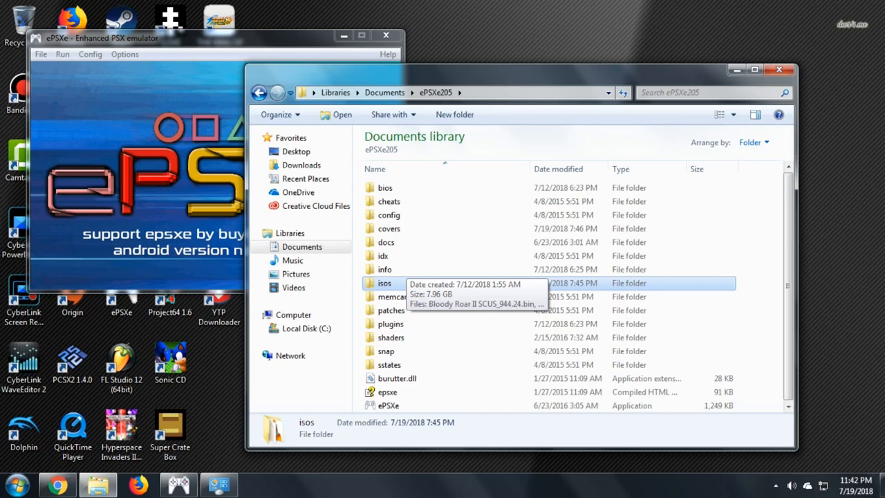
double_click(384, 282)
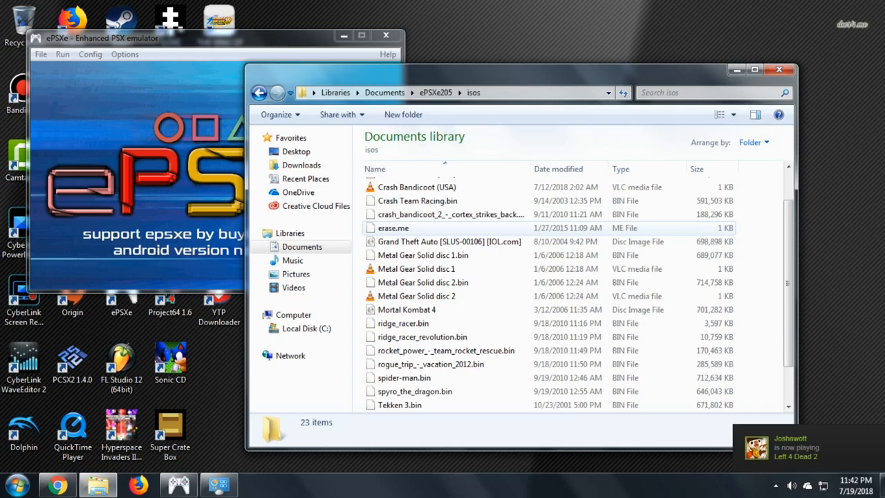
scroll(down, 3)
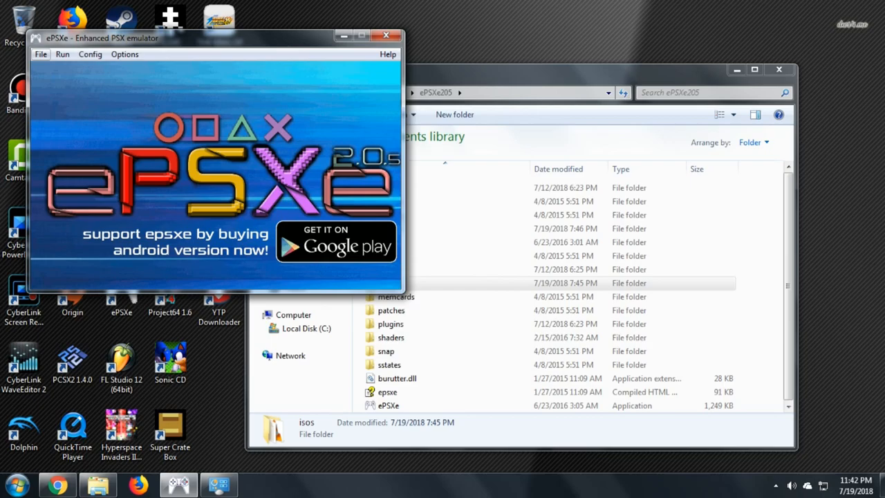
Open the Gamelist from ePSXe's File menu.
click(40, 54)
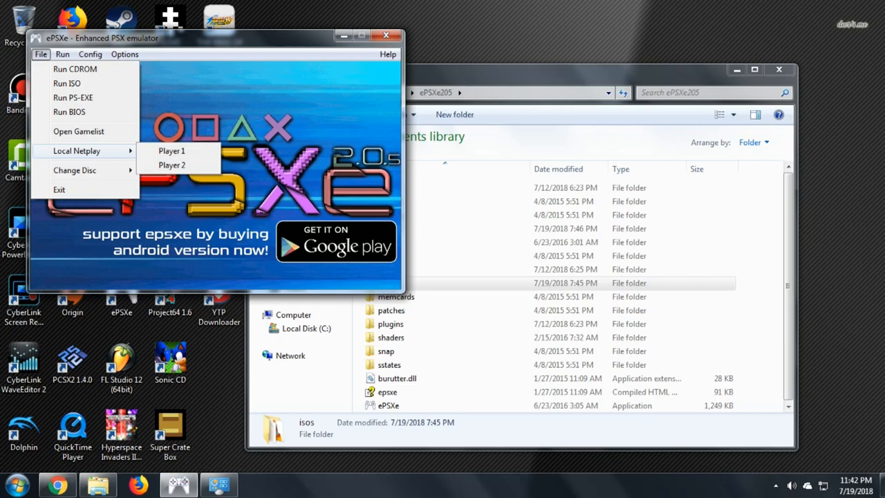
mouse_move(67, 83)
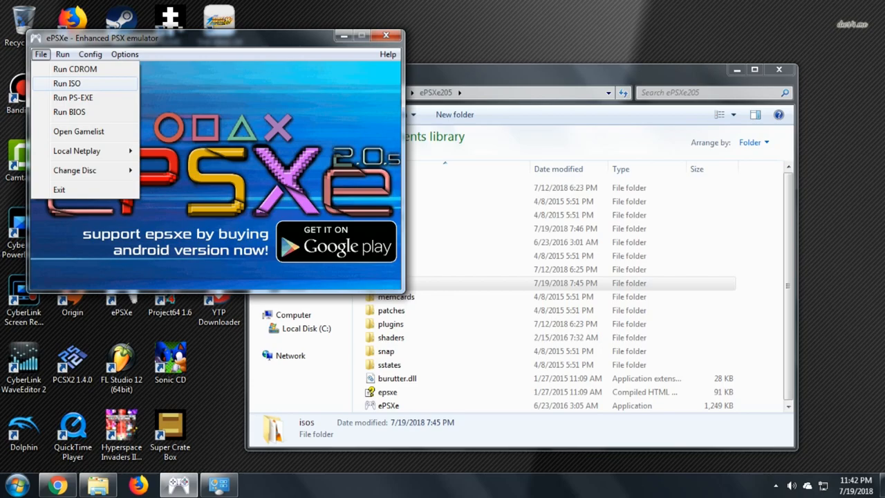
click(67, 83)
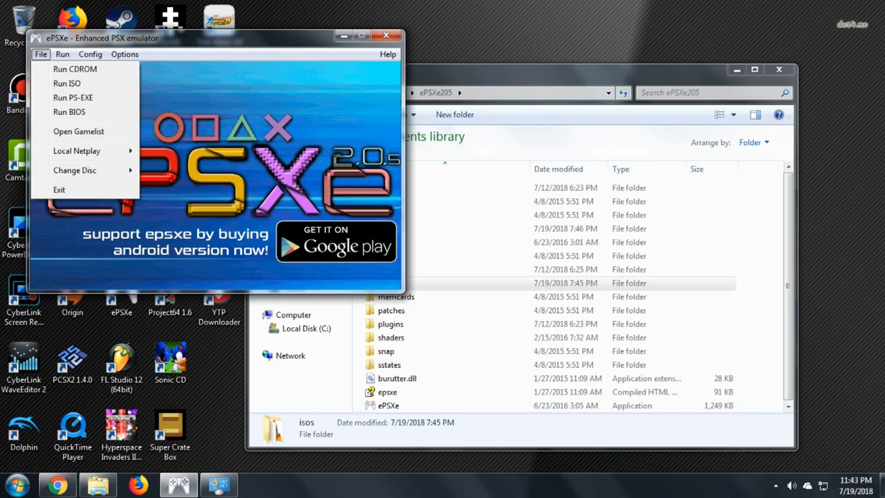
click(78, 131)
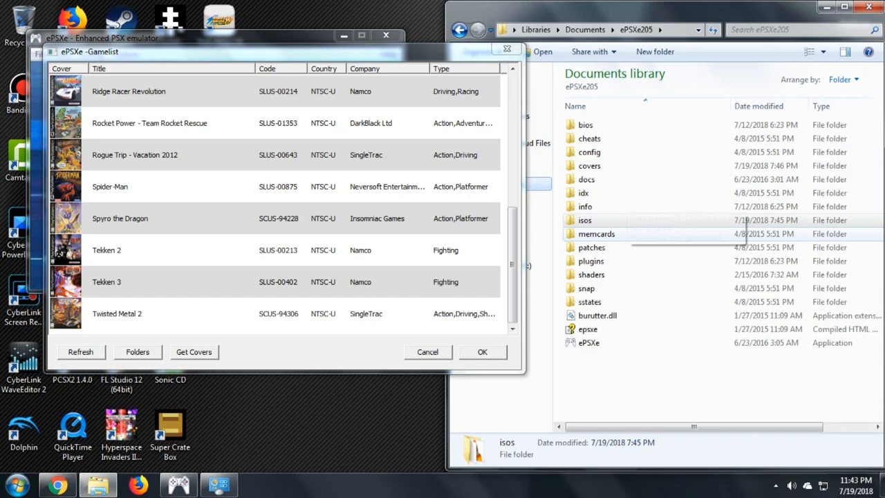
Point the Gamelist's scan folder at the isos folder and scroll the list.
double_click(586, 220)
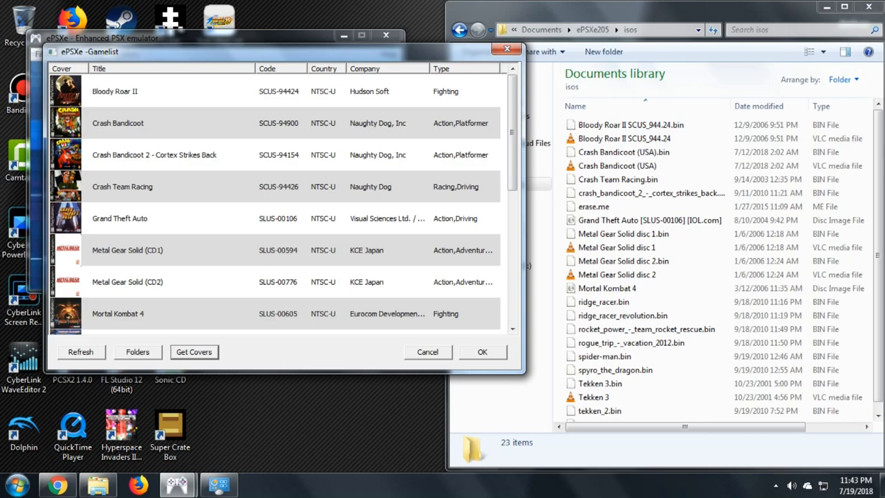
click(137, 352)
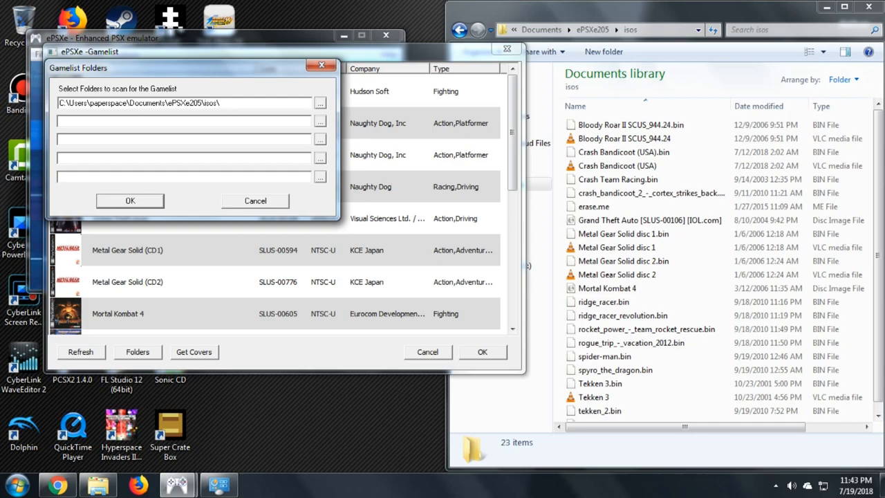
click(130, 200)
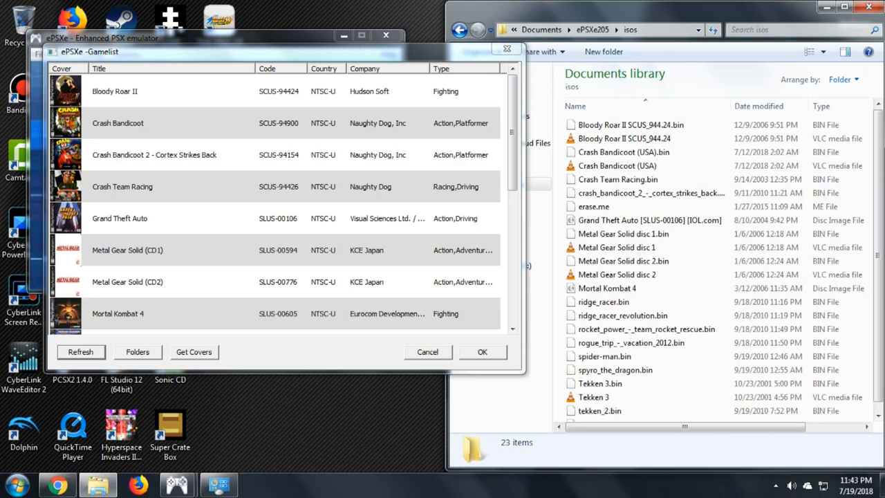
scroll(down, 3)
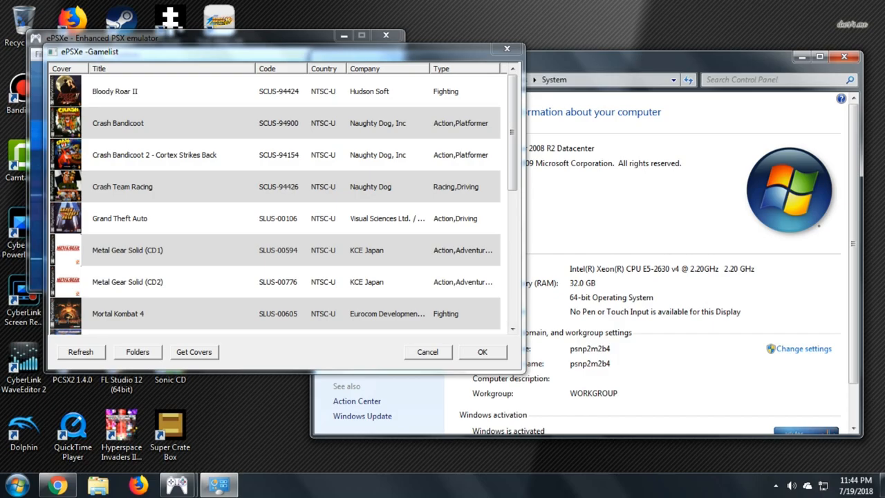
Scroll down the Gamelist toward Crash Team Racing.
scroll(down, 3)
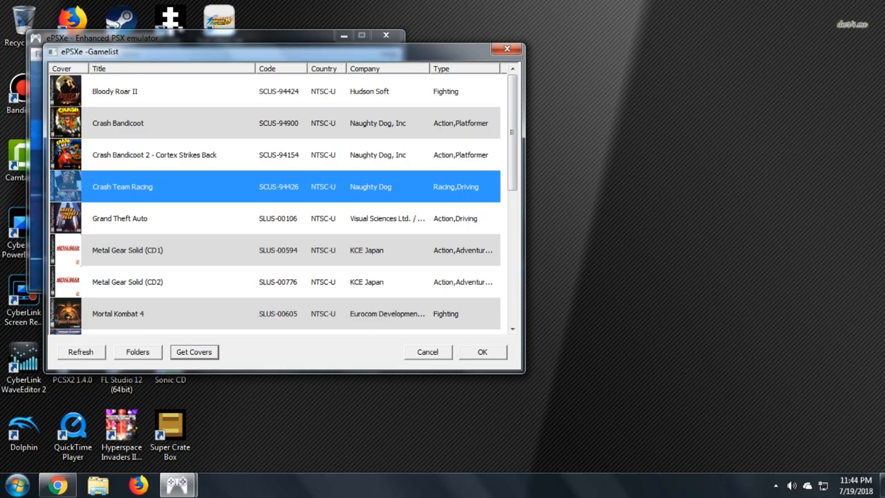
Scroll the Gamelist past Crash Team Racing before exiting to the main window.
scroll(down, 3)
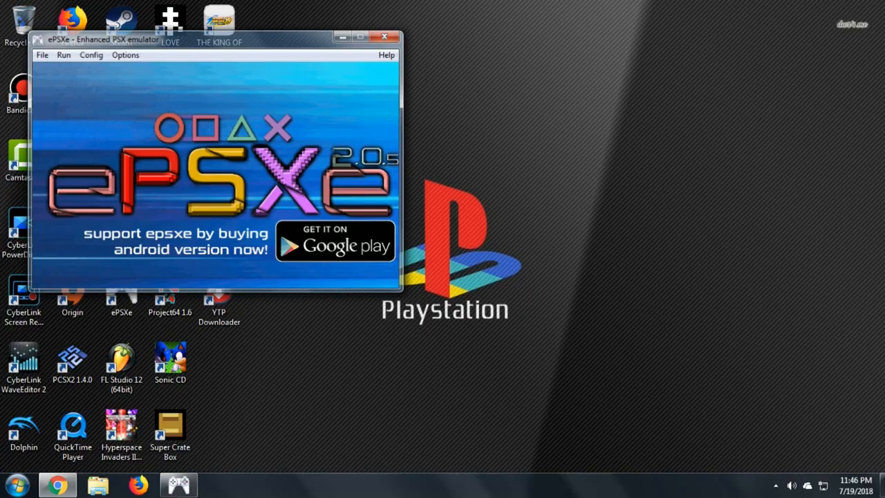
Browse the Config menu, then open the File menu's game-launch options.
click(100, 61)
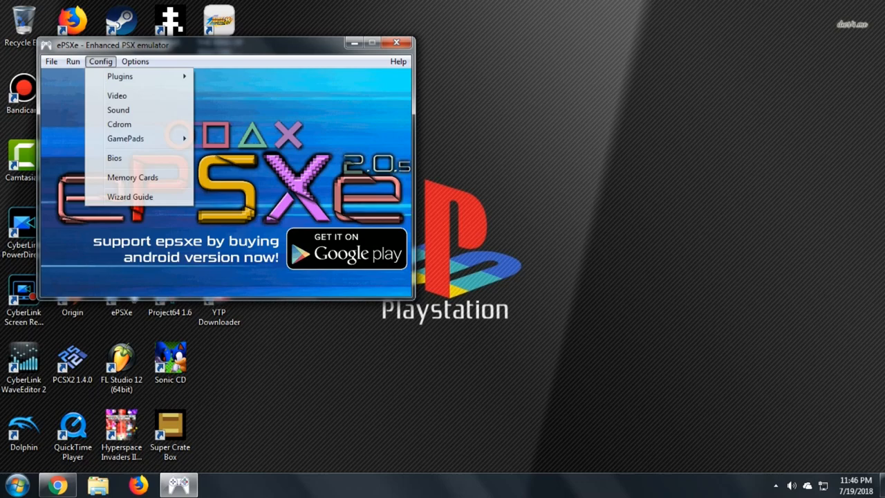
click(117, 95)
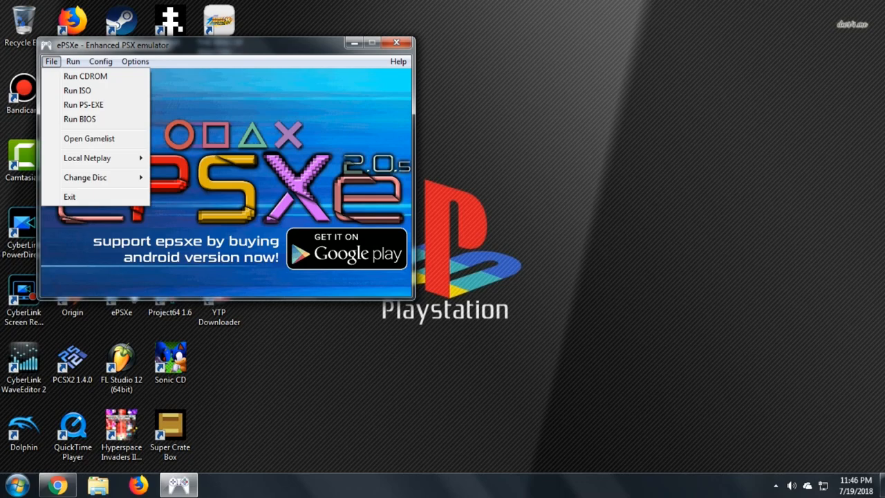
mouse_move(88, 138)
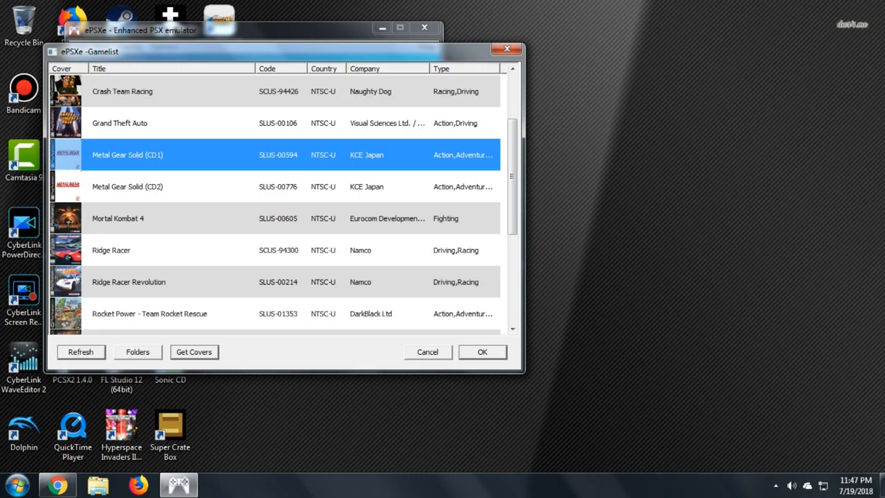
Run Metal Gear Solid (CD1) from the Gamelist.
click(482, 352)
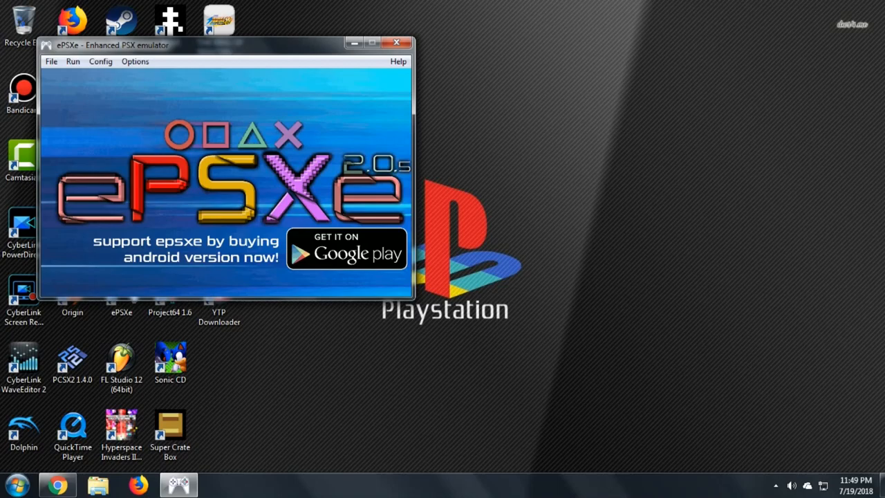
Open the Eternal SPU plugin configuration window showing DirectSound output and game fixes.
click(100, 60)
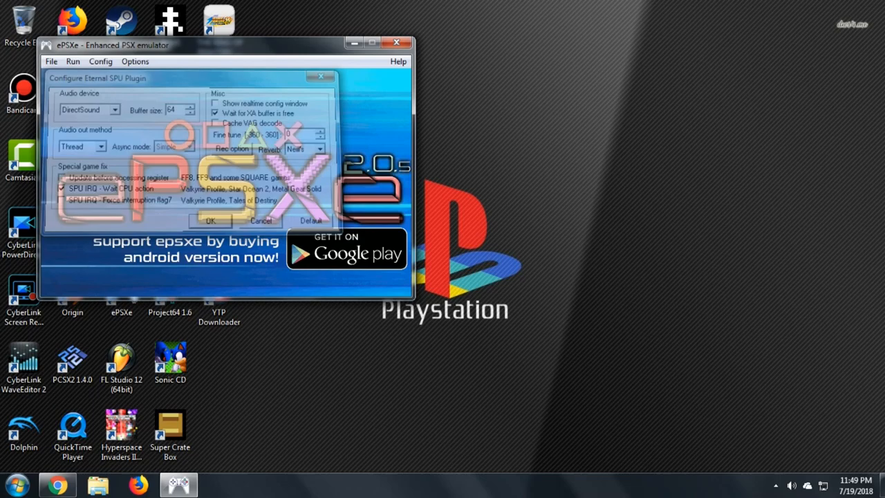